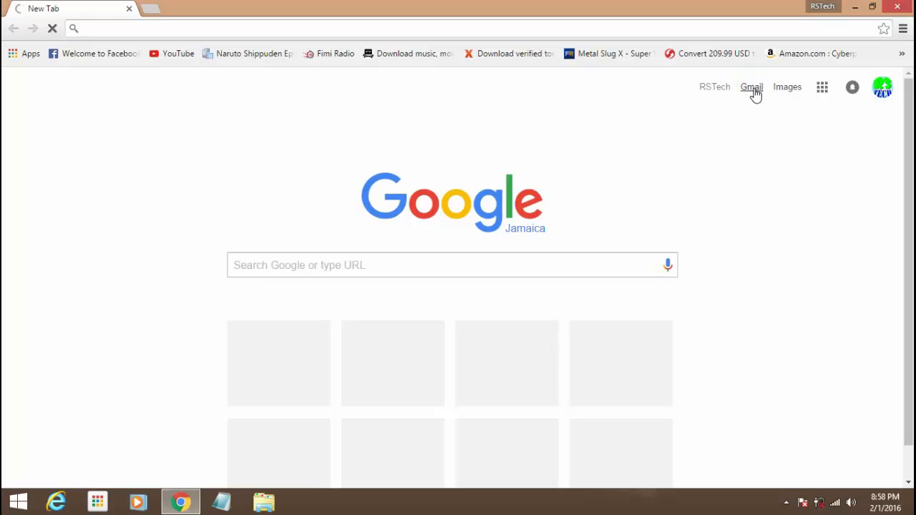
Step: Open Gmail from the Google new tab page in Chrome
{"action": "left_click", "coordinate": [751, 87]}
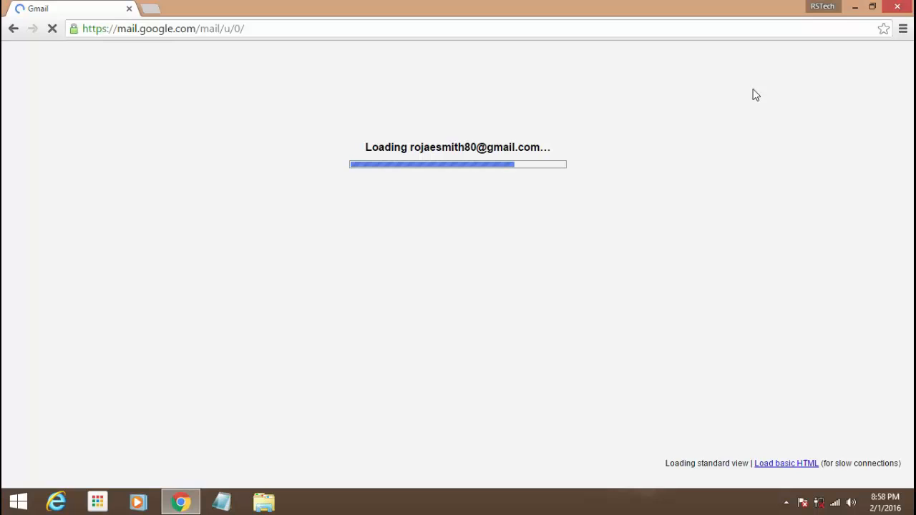
{"action": "mouse_move", "coordinate": [382, 6]}
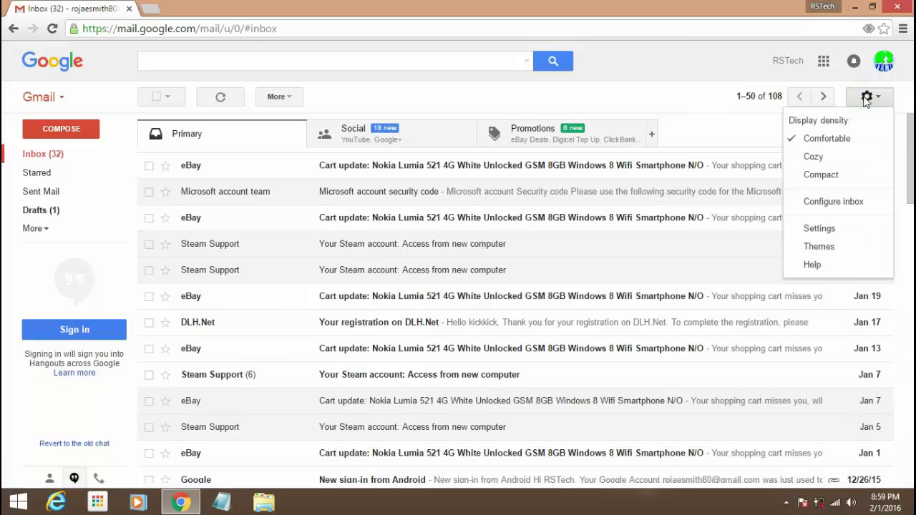
Step: Choose 'See all settings' from the gear menu to reach the General tab
{"action": "left_click", "coordinate": [818, 228]}
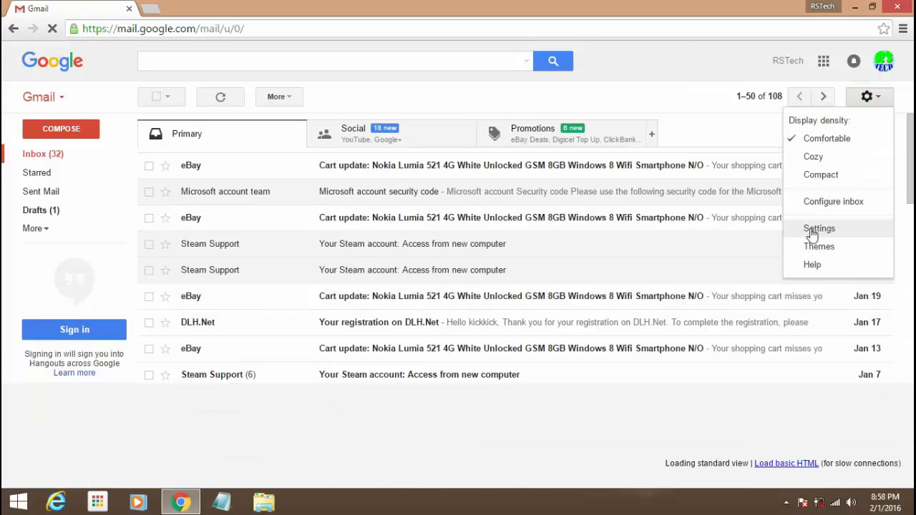
{"action": "left_click", "coordinate": [819, 228]}
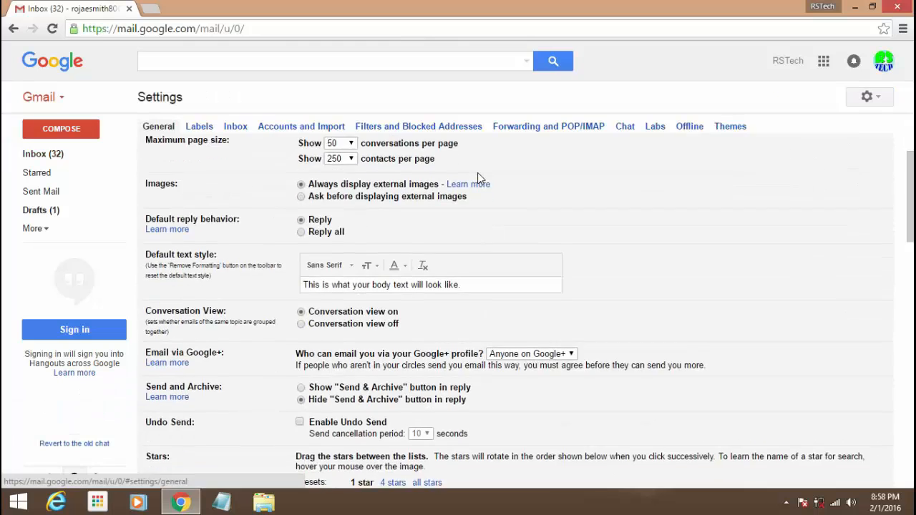
Step: Under Desktop Notifications, select 'New mail notifications on'
{"action": "scroll", "scroll_direction": "down", "scroll_amount": 3}
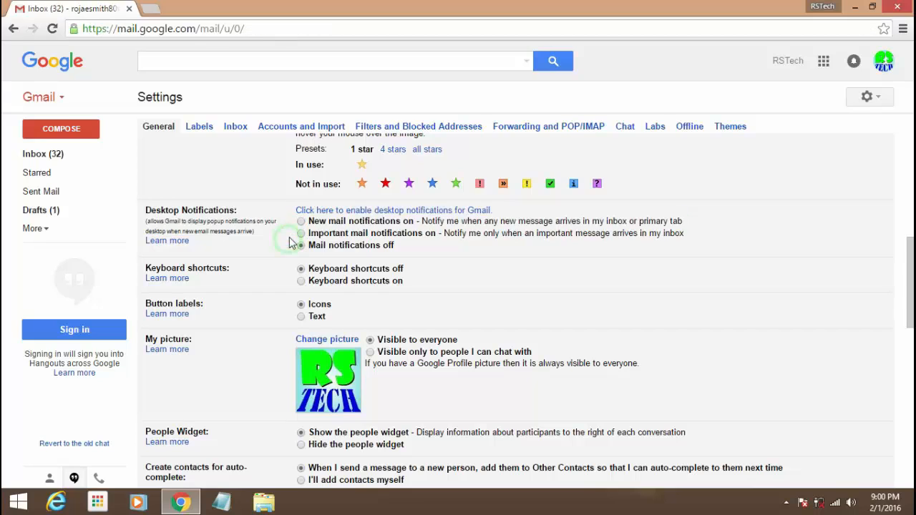
{"action": "left_click", "coordinate": [301, 221]}
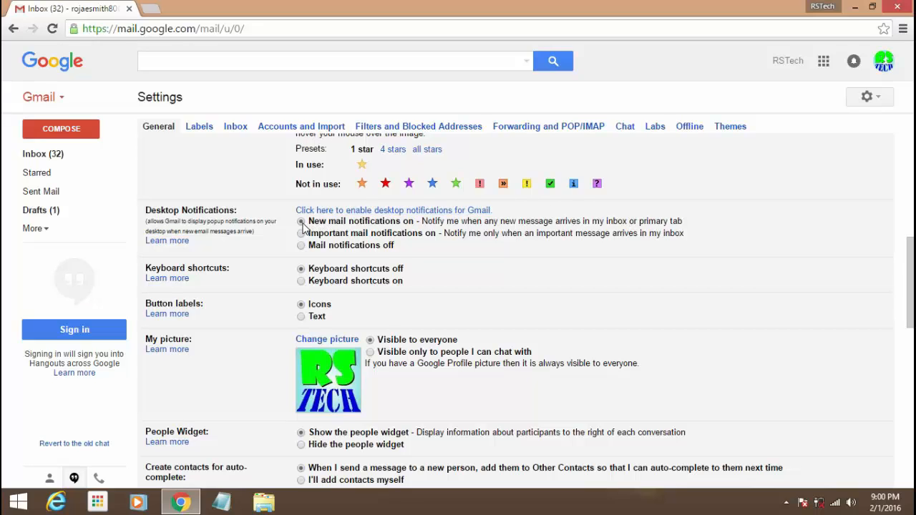
{"action": "mouse_move", "coordinate": [319, 210]}
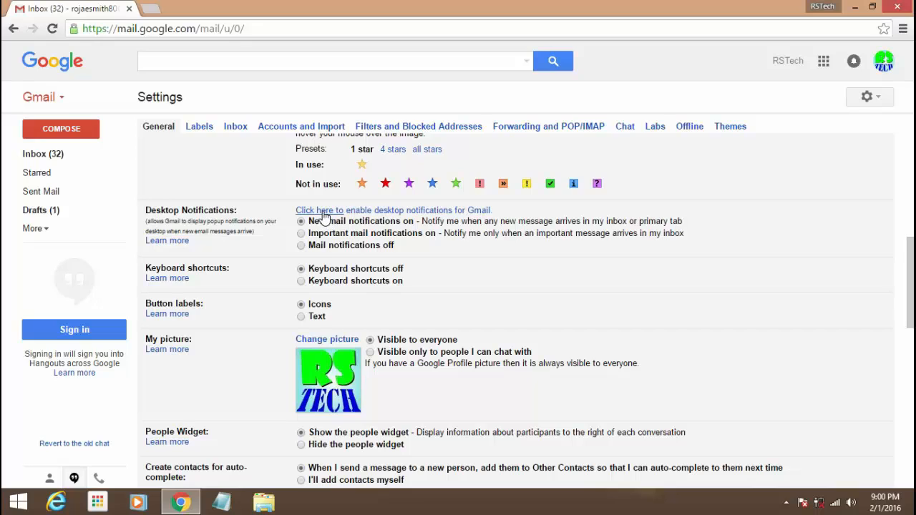
Step: Request Chrome permission for Gmail desktop notifications via the enable link
{"action": "left_click", "coordinate": [393, 209]}
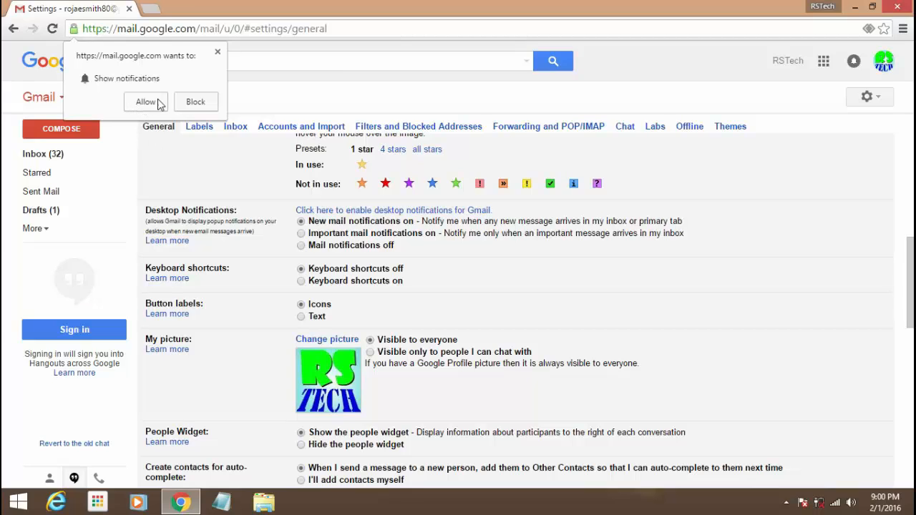
{"action": "mouse_move", "coordinate": [141, 115]}
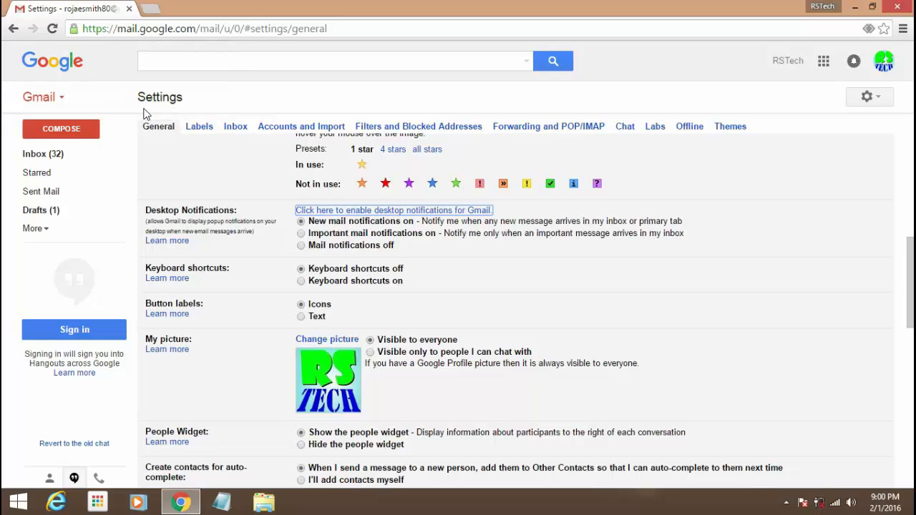
{"action": "mouse_move", "coordinate": [159, 111]}
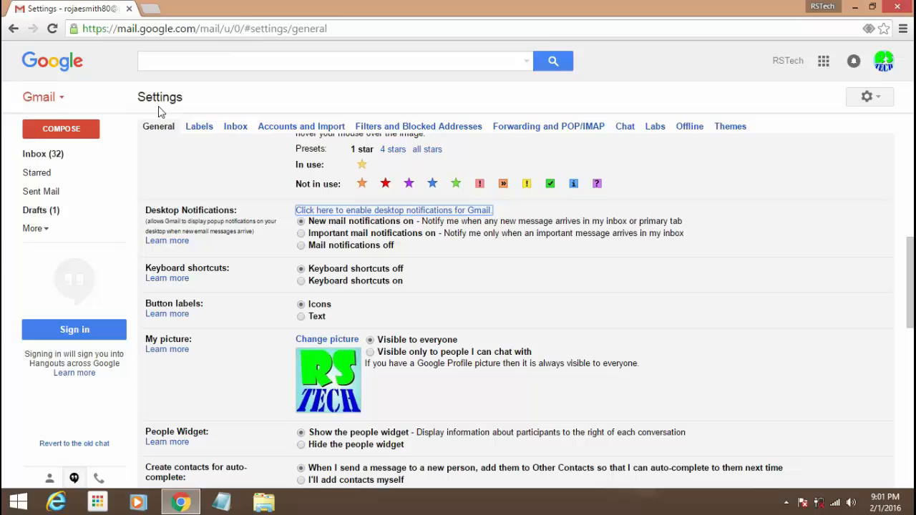
{"action": "mouse_move", "coordinate": [403, 284]}
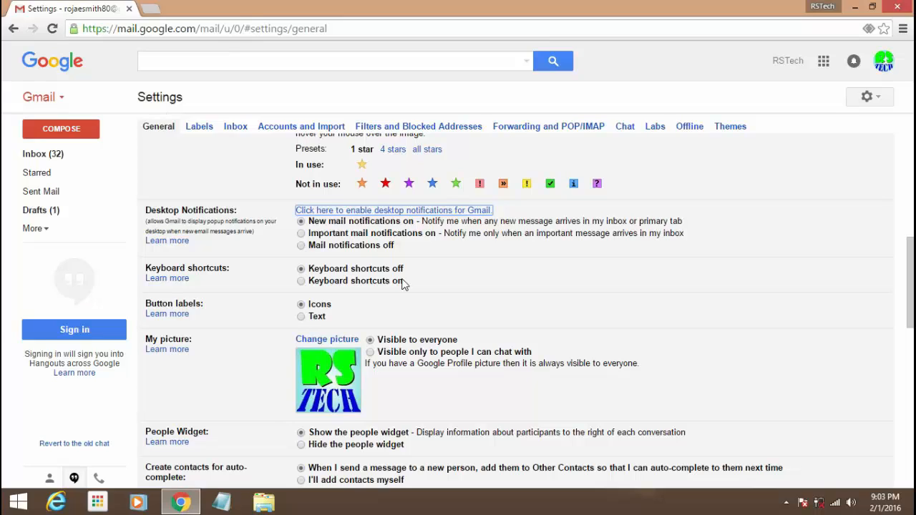